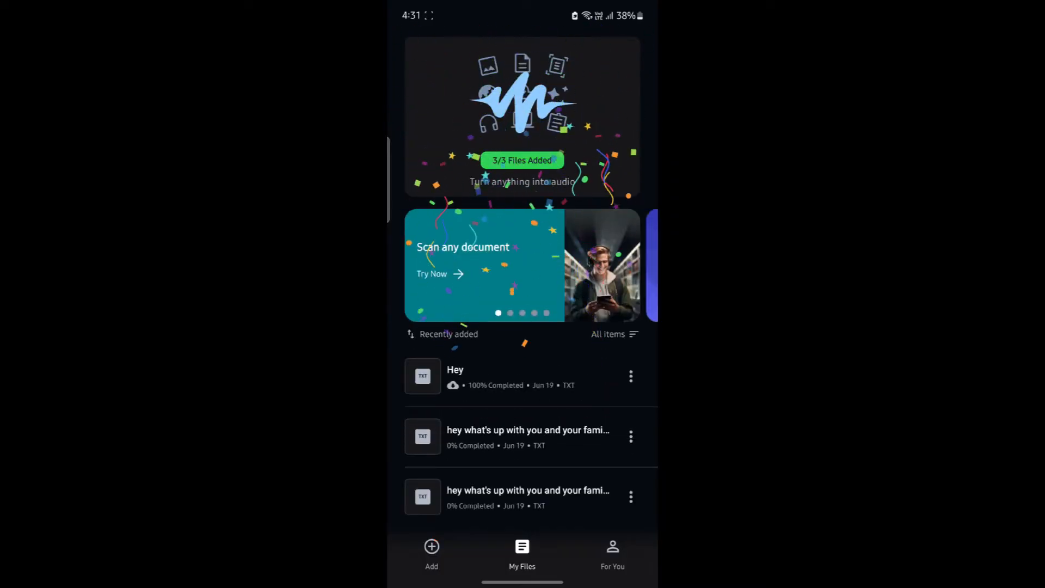
# Step: Start a new note from typed or pasted text via Add in My Files
pyautogui.scroll(3)
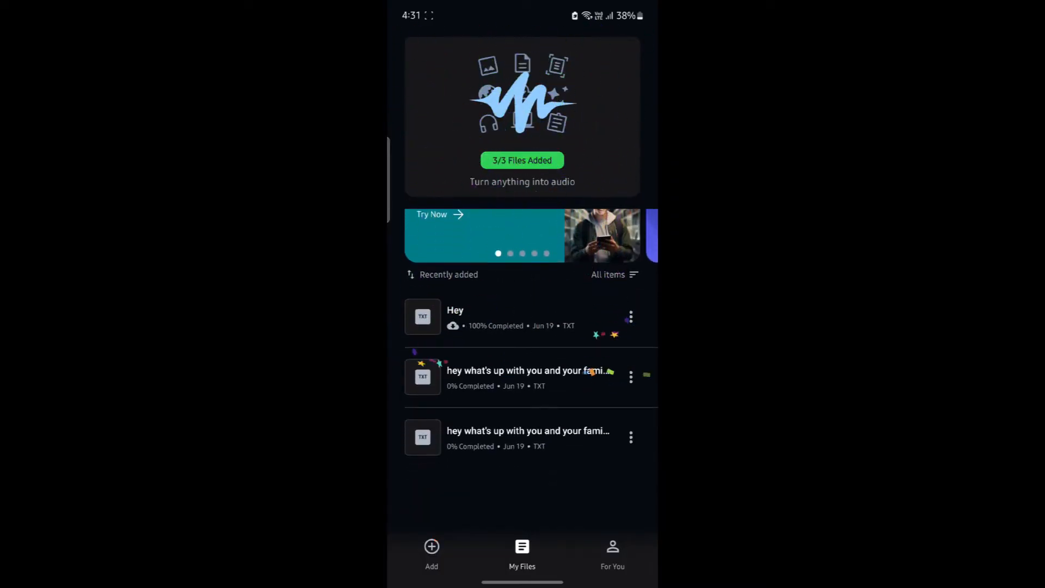
pyautogui.click(431, 552)
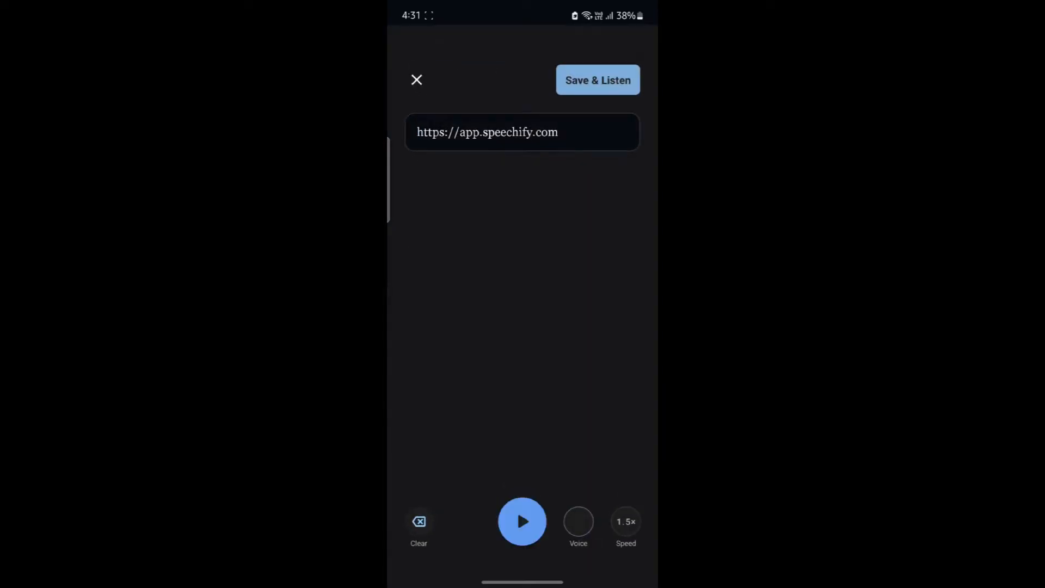
# Step: Enter the message 'what's up with you and your family a very happy birthday.' and Save & Listen
pyautogui.click(522, 131)
pyautogui.write('hey')
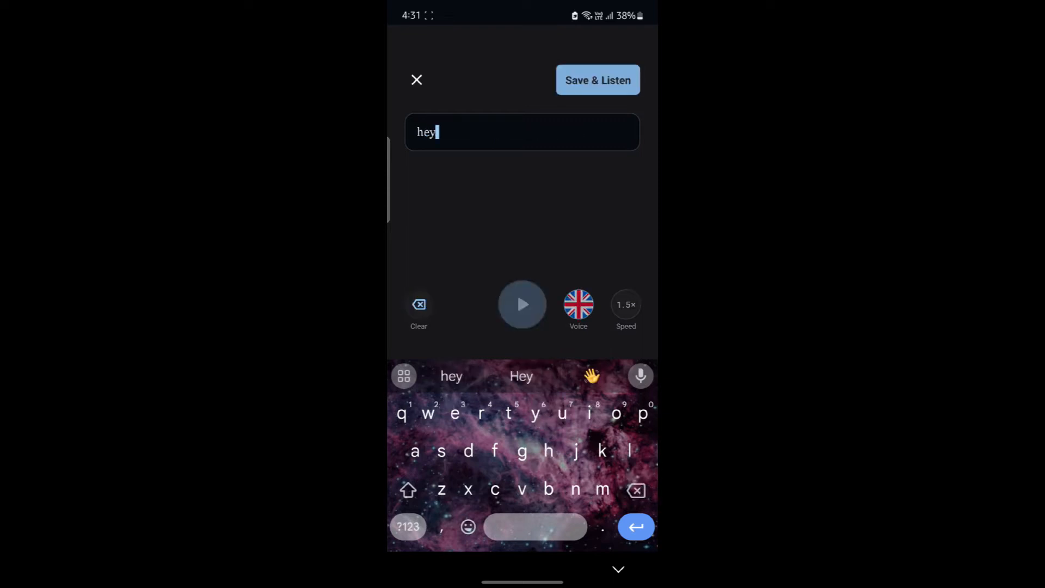
pyautogui.write("what's")
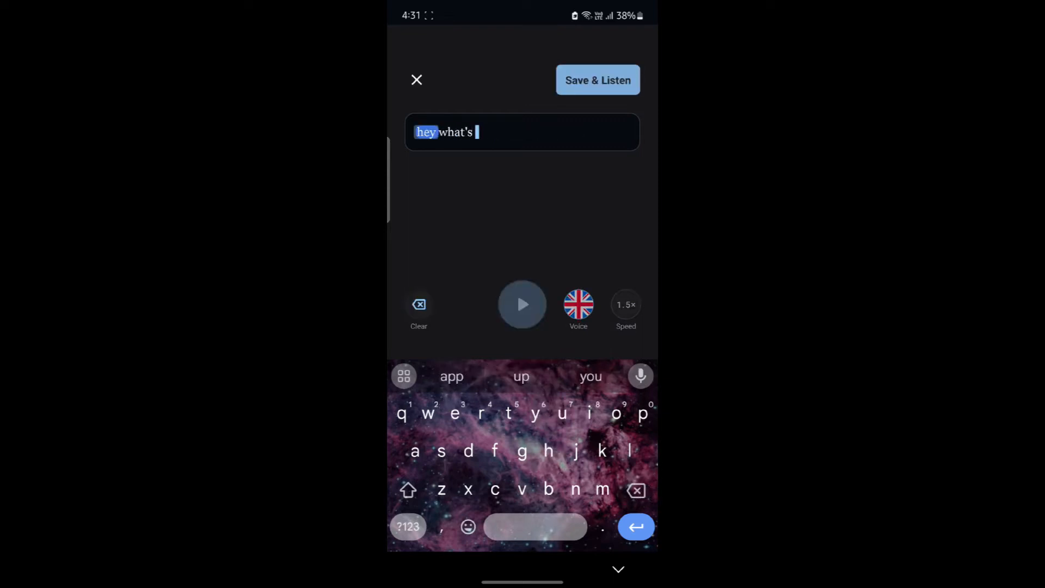
pyautogui.write('up with you and')
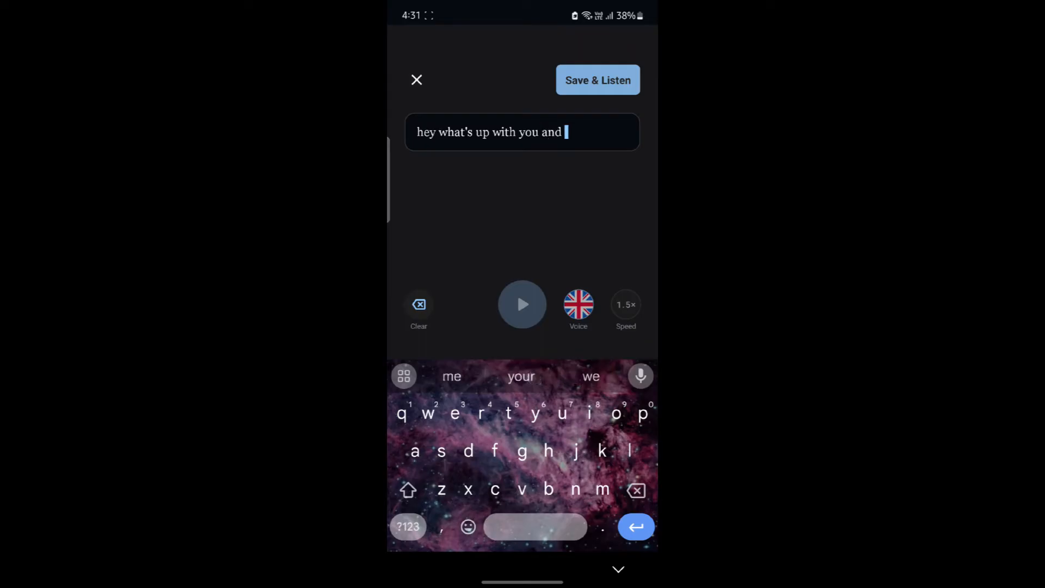
pyautogui.write('your family a')
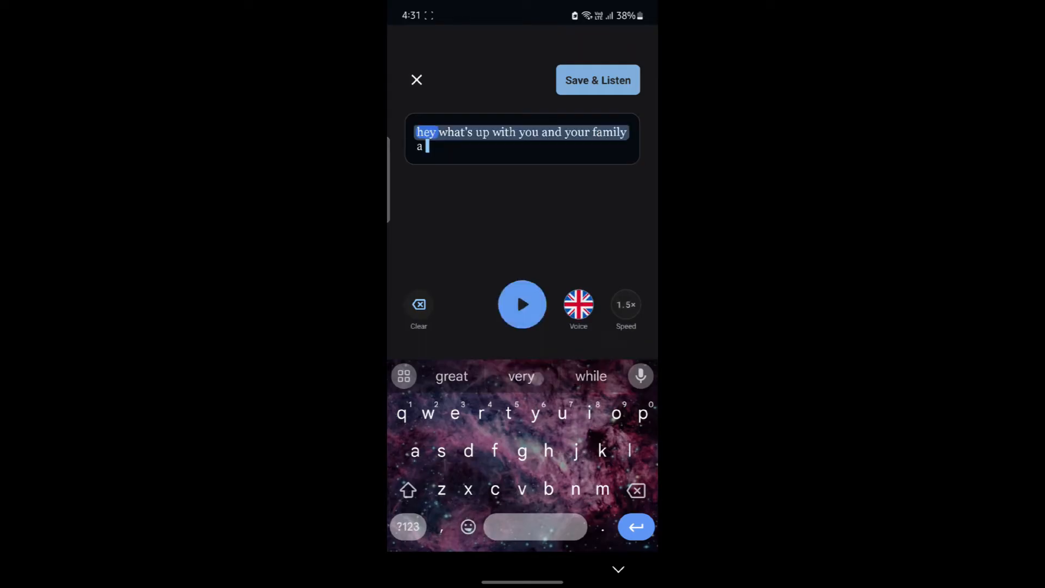
pyautogui.write('very happy birthday to you')
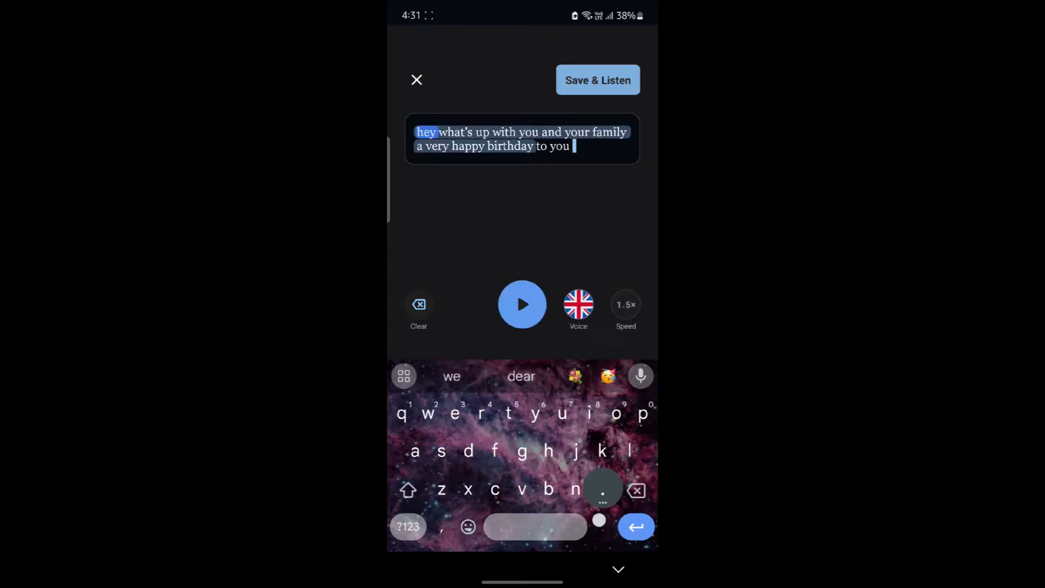
pyautogui.write('.')
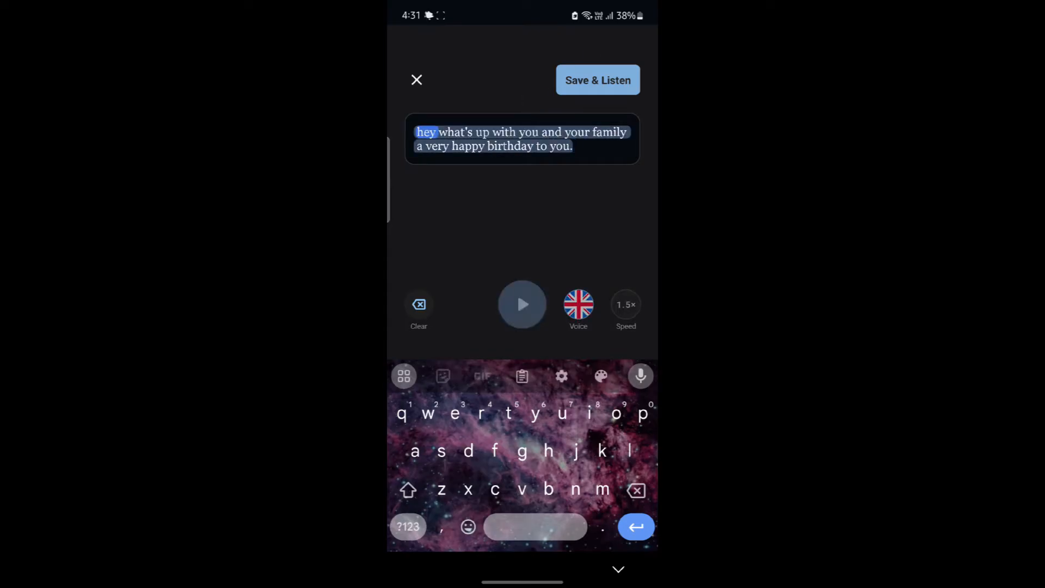
pyautogui.click(522, 305)
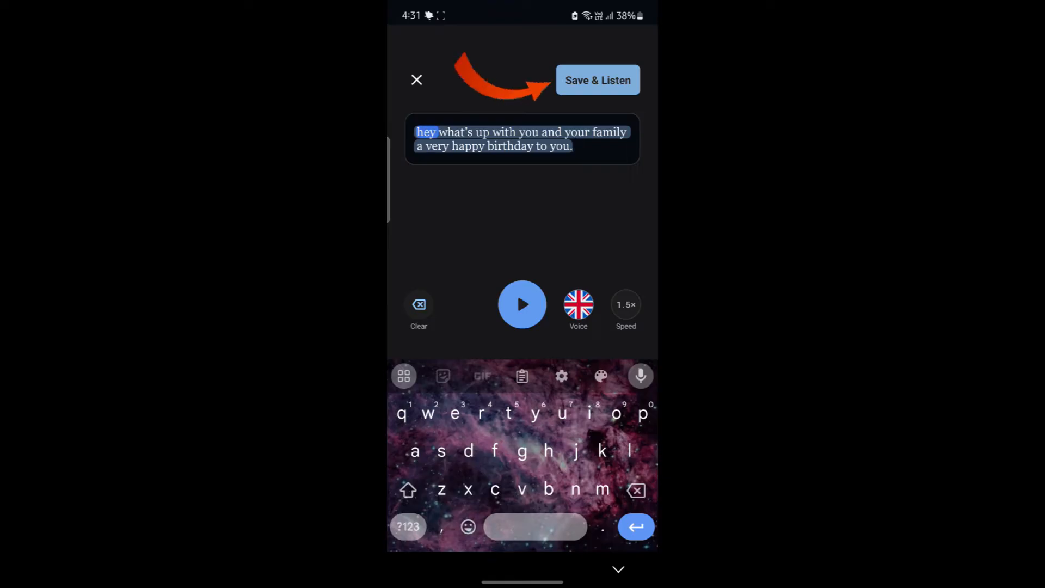
pyautogui.click(598, 80)
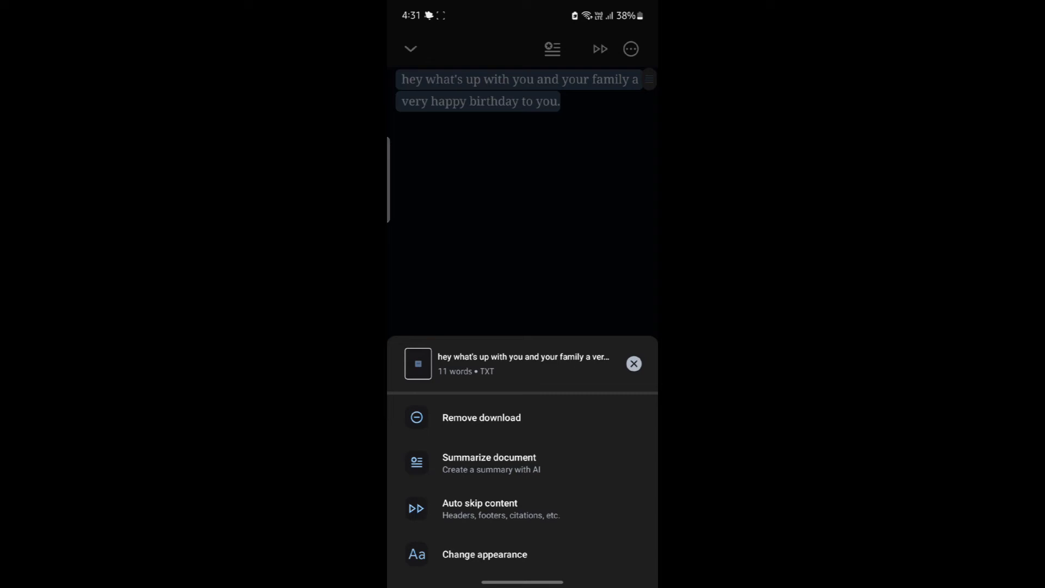
# Step: Remove the note's existing offline download and start a fresh download
pyautogui.click(482, 417)
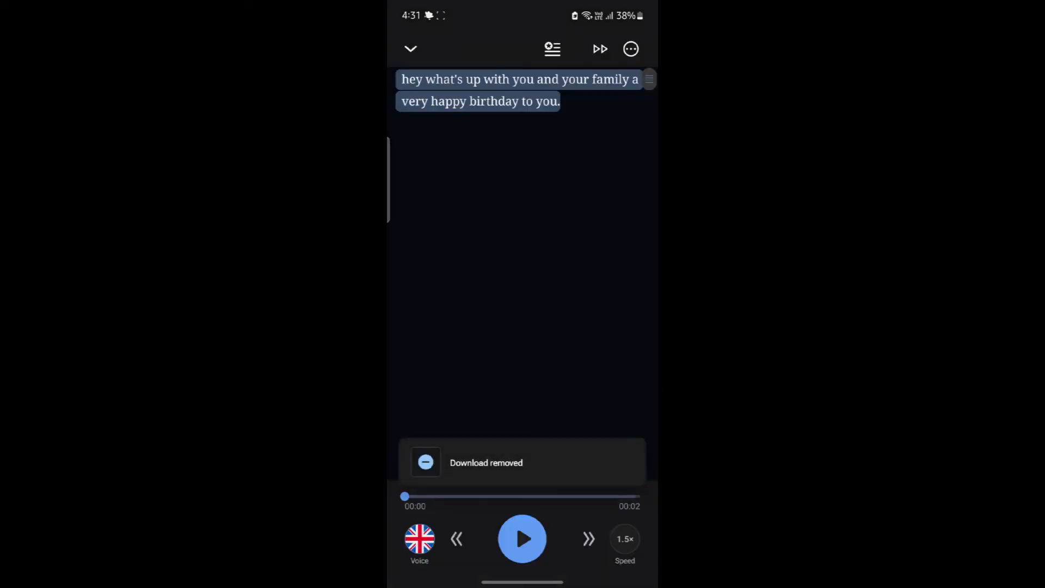
pyautogui.click(631, 49)
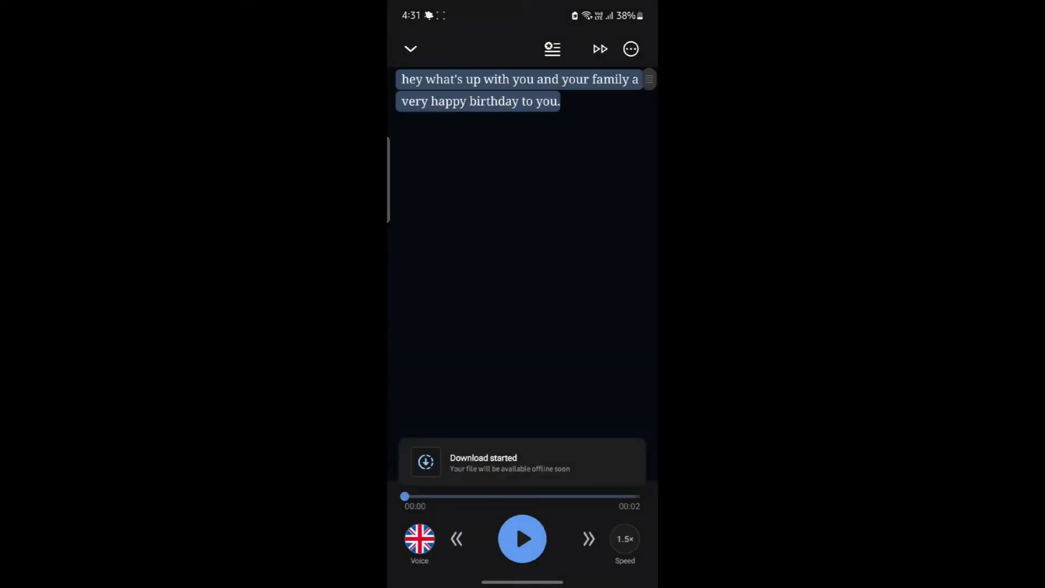
# Step: Choose Change appearance from the player's more menu for theme, text size and font
pyautogui.click(630, 48)
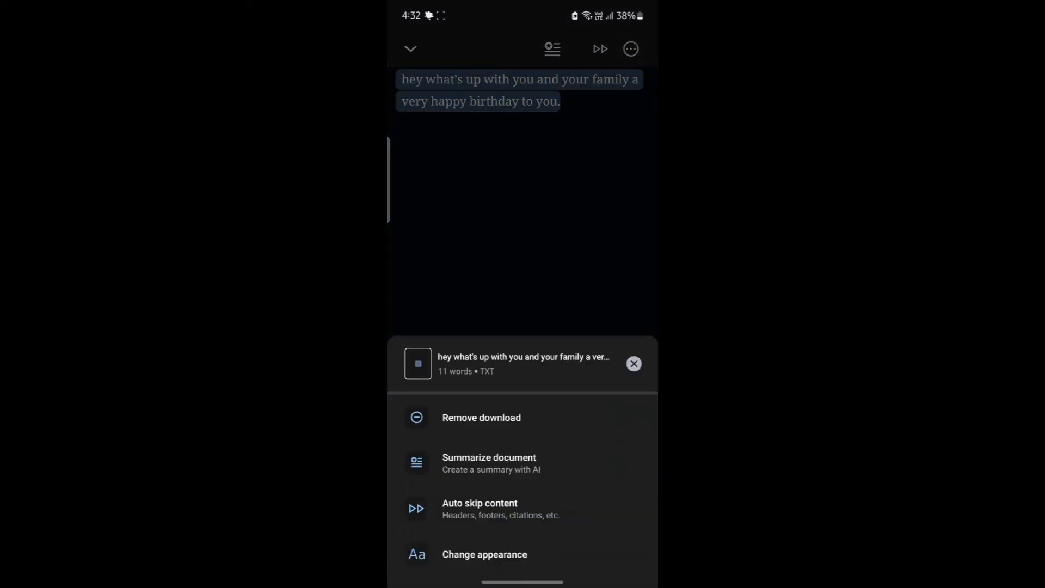
pyautogui.click(484, 554)
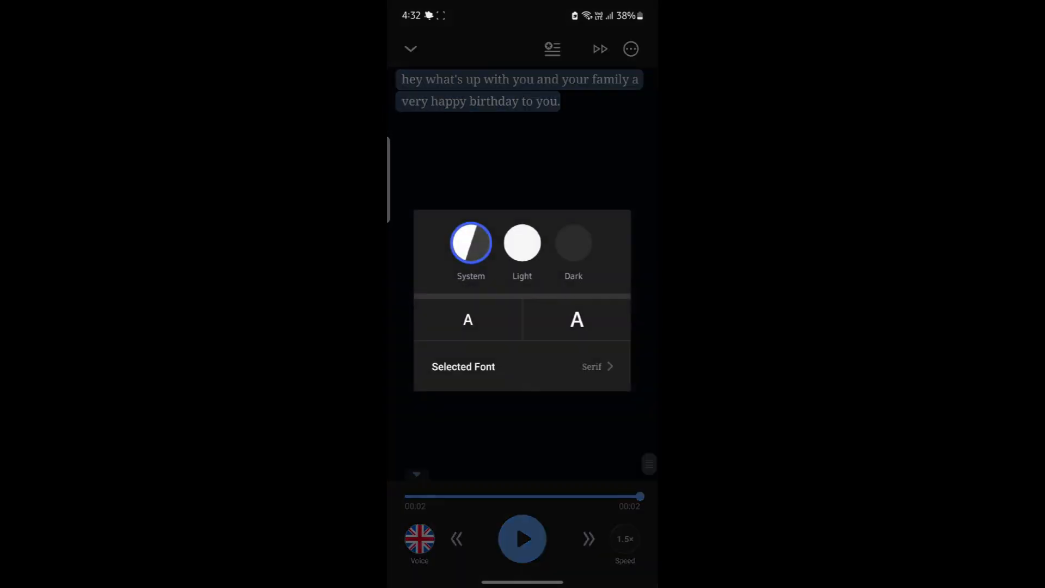